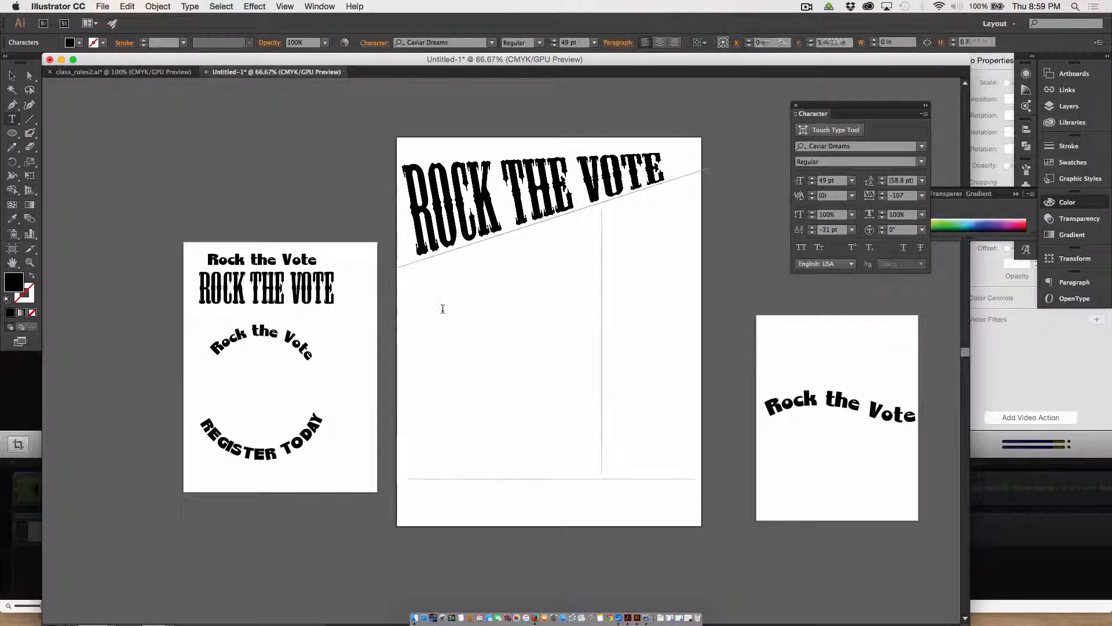
Type the date line 'November 2nd, 2016' just below the slanted headline.
{"action": "left_click", "coordinate": [425, 291]}
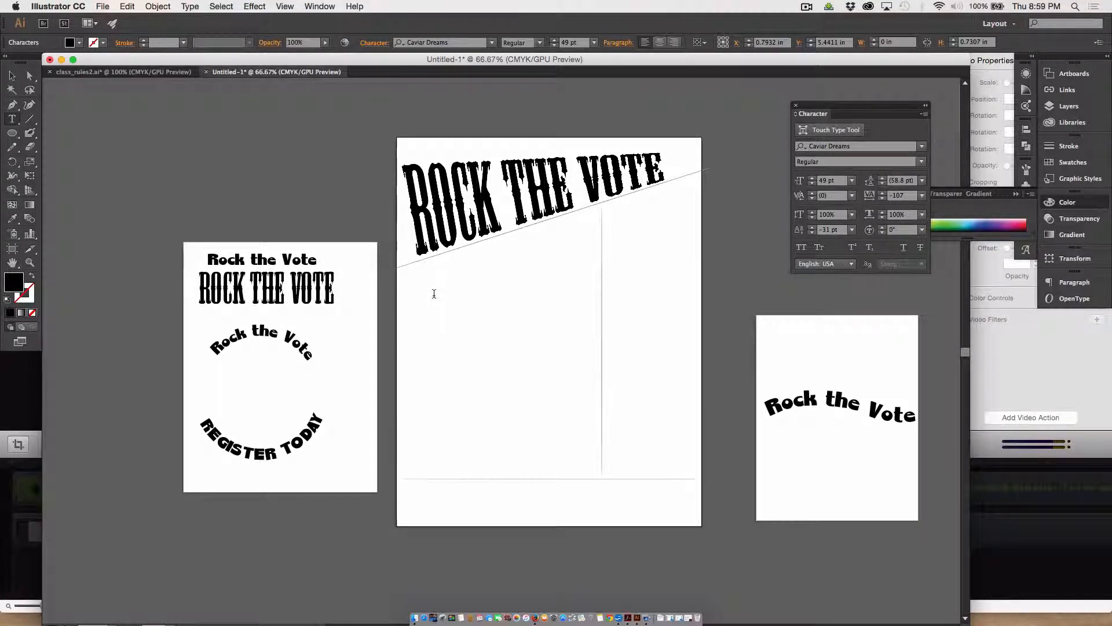
{"action": "type", "text": "November 2"}
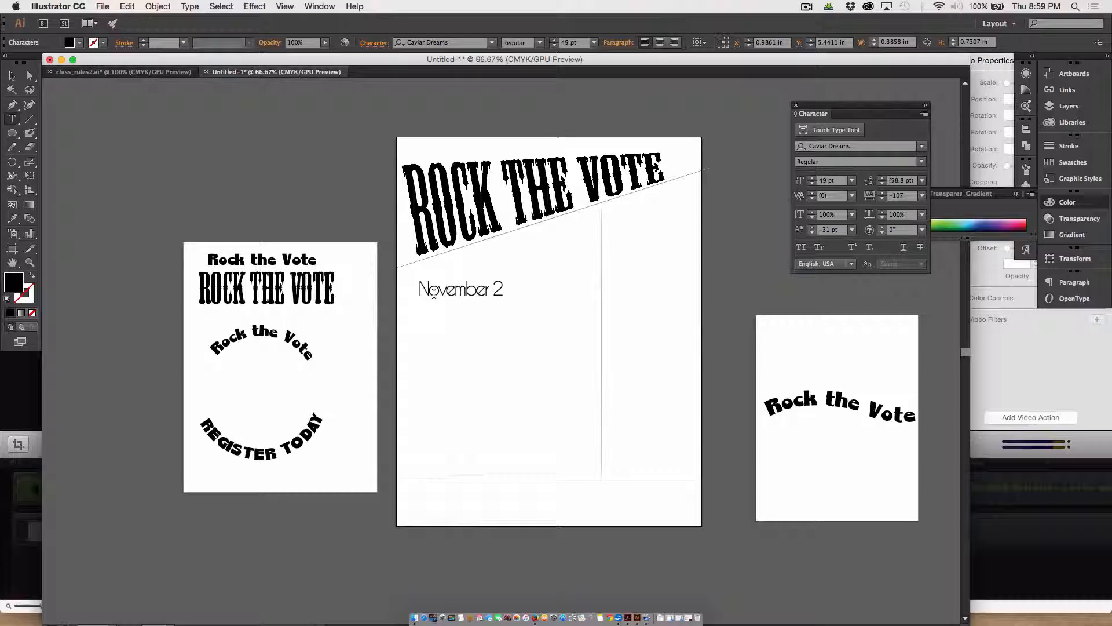
{"action": "type", "text": "nd, 2"}
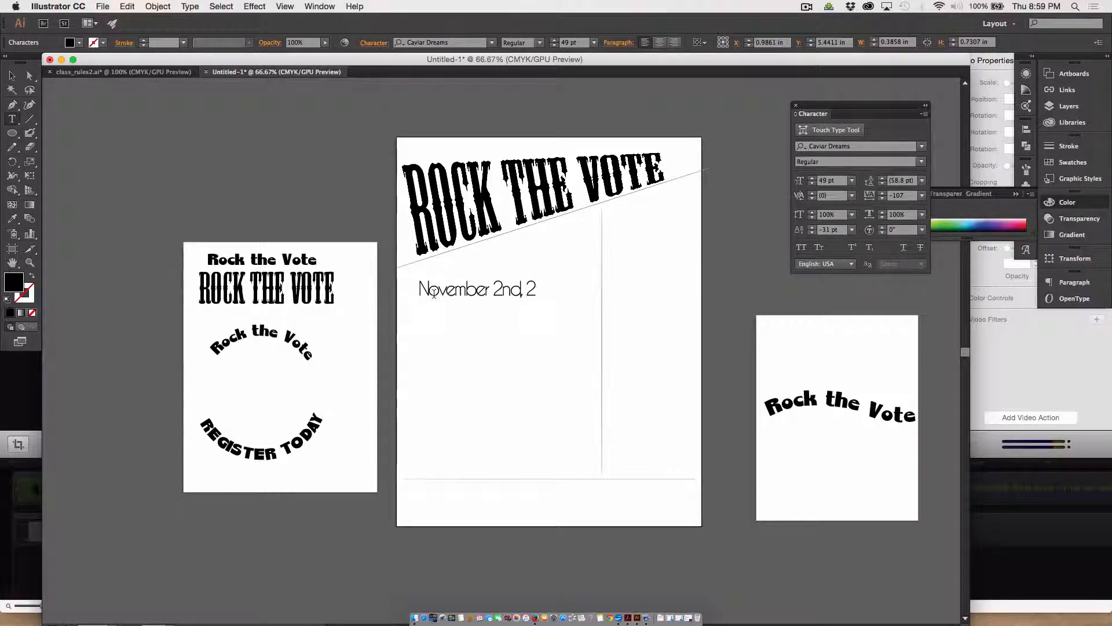
{"action": "type", "text": "016"}
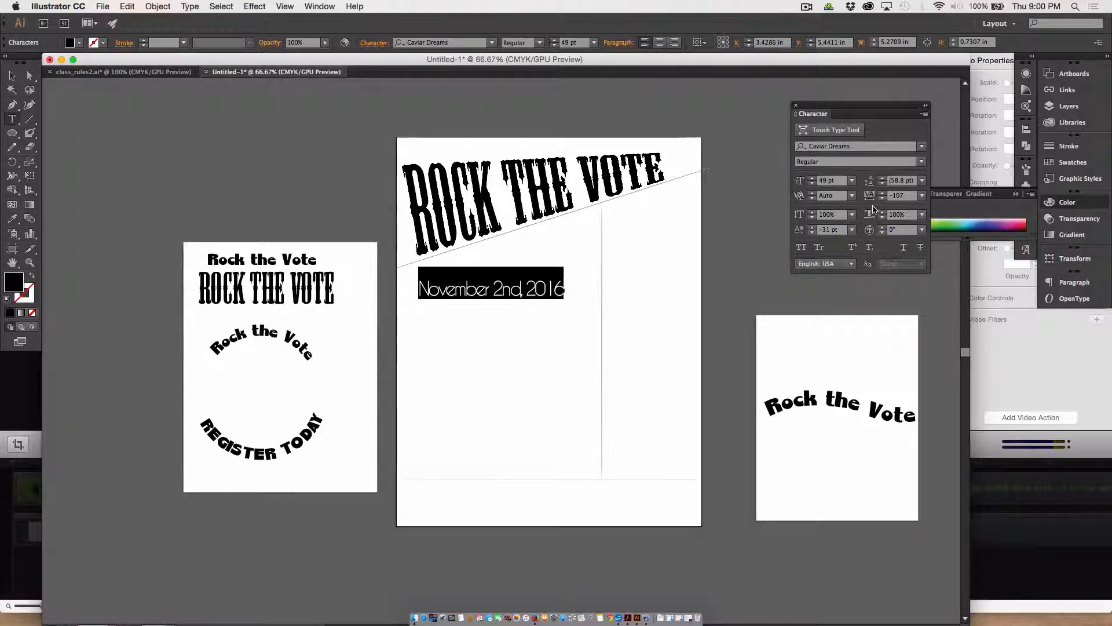
{"action": "mouse_move", "coordinate": [895, 199]}
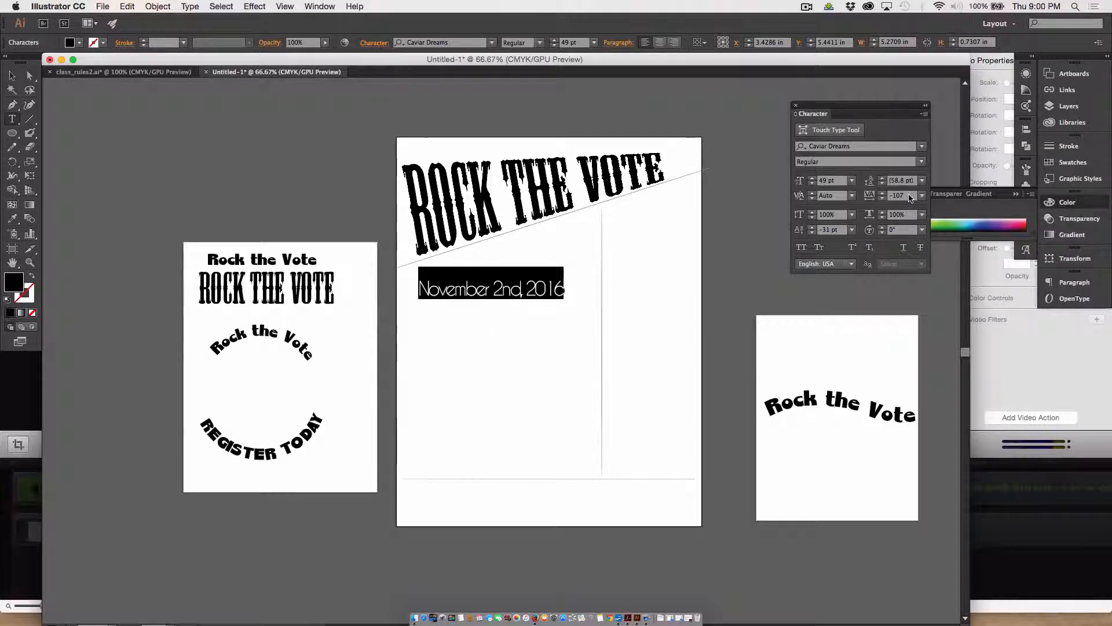
Finish the 2016 date line and pick the Type Tool from the type tools flyout.
{"action": "type", "text": "0"}
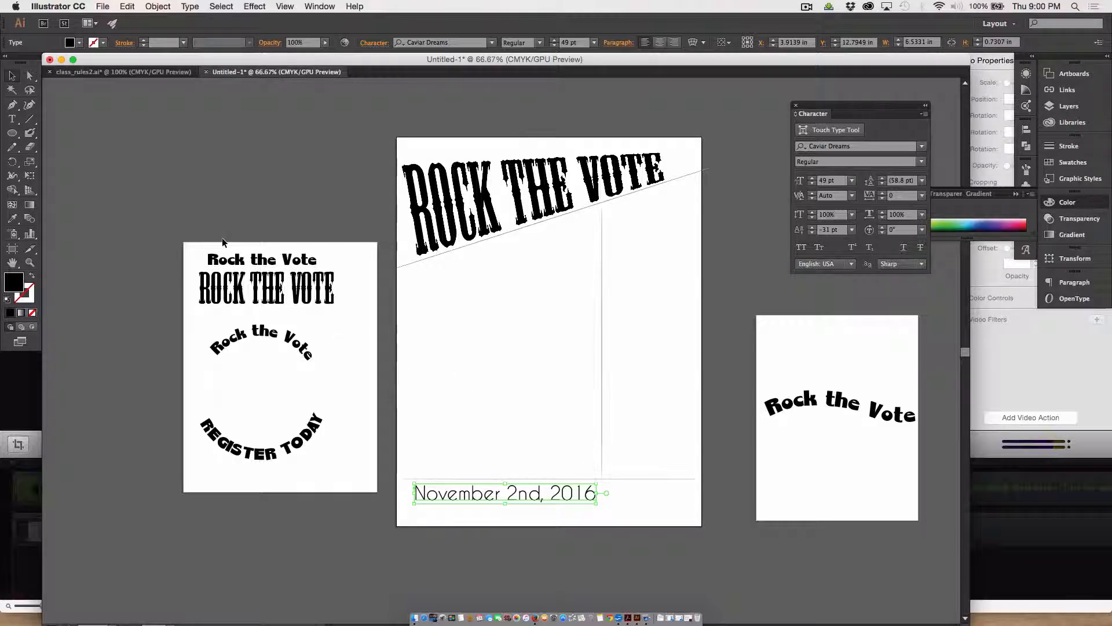
{"action": "mouse_move", "coordinate": [171, 218]}
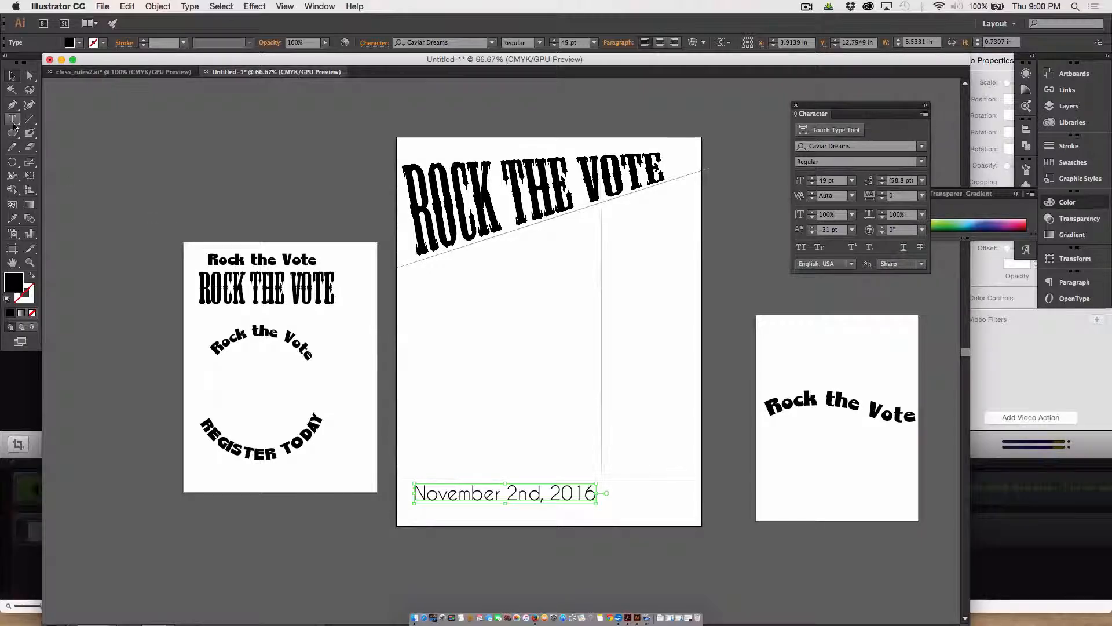
{"action": "left_click", "coordinate": [12, 118]}
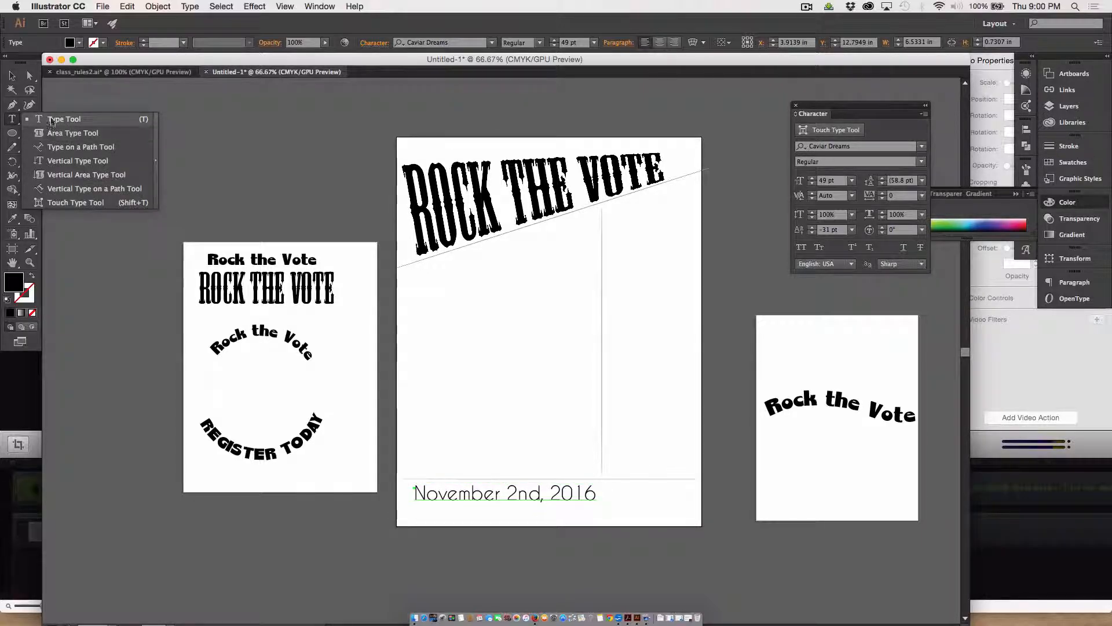
{"action": "left_click", "coordinate": [63, 119]}
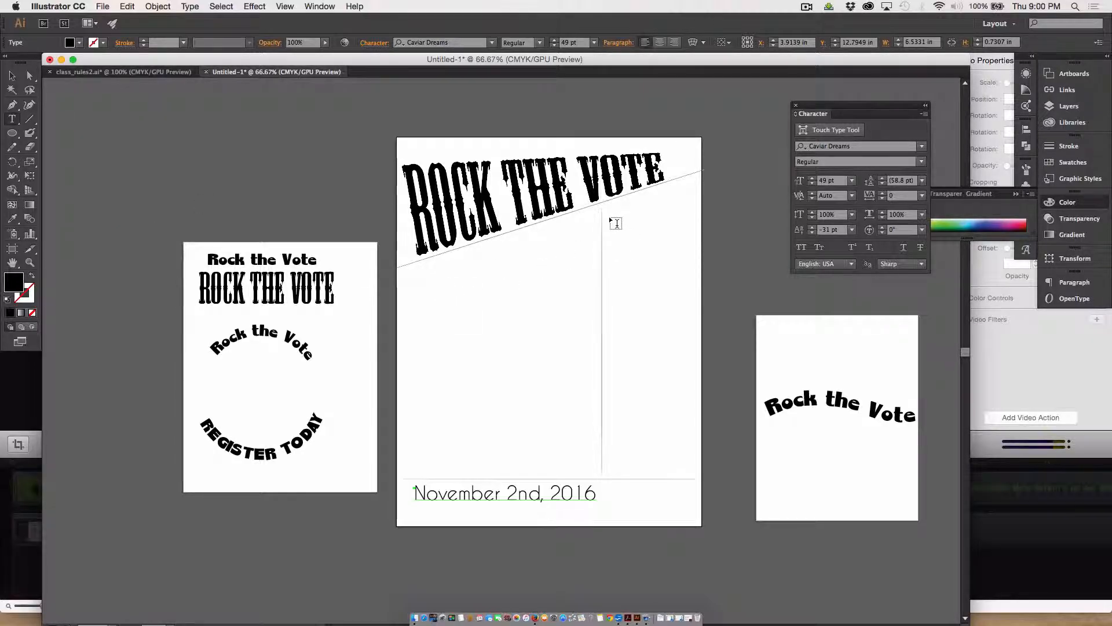
Draw a tall area-type box in the right column with font size 18 pt.
{"action": "left_click_drag", "start_coordinate": [613, 216], "coordinate": [681, 439]}
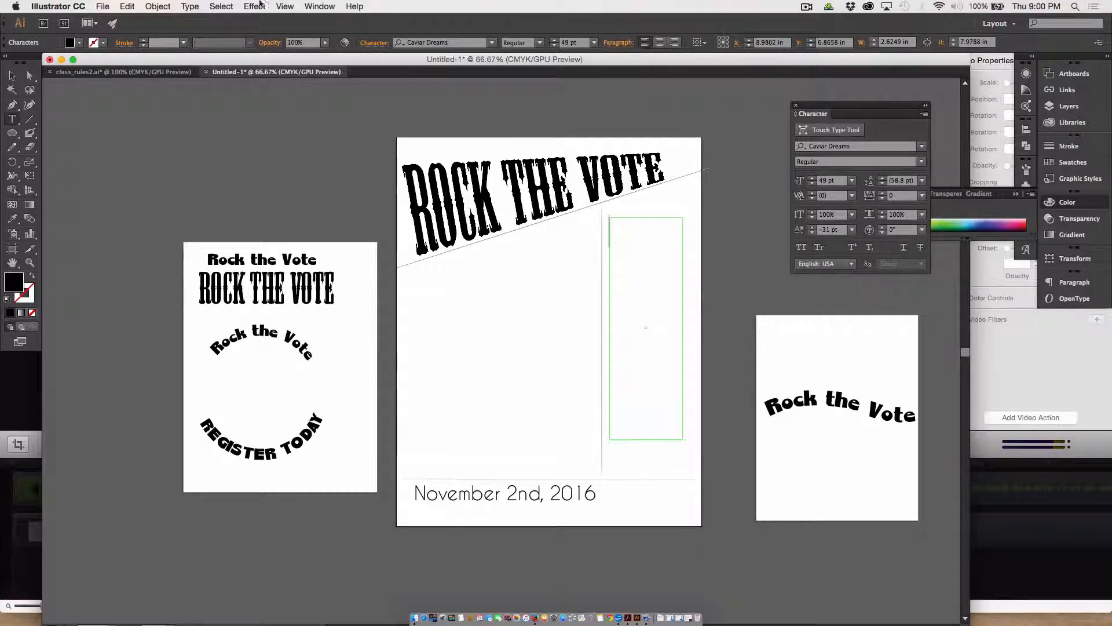
{"action": "left_click", "coordinate": [594, 43]}
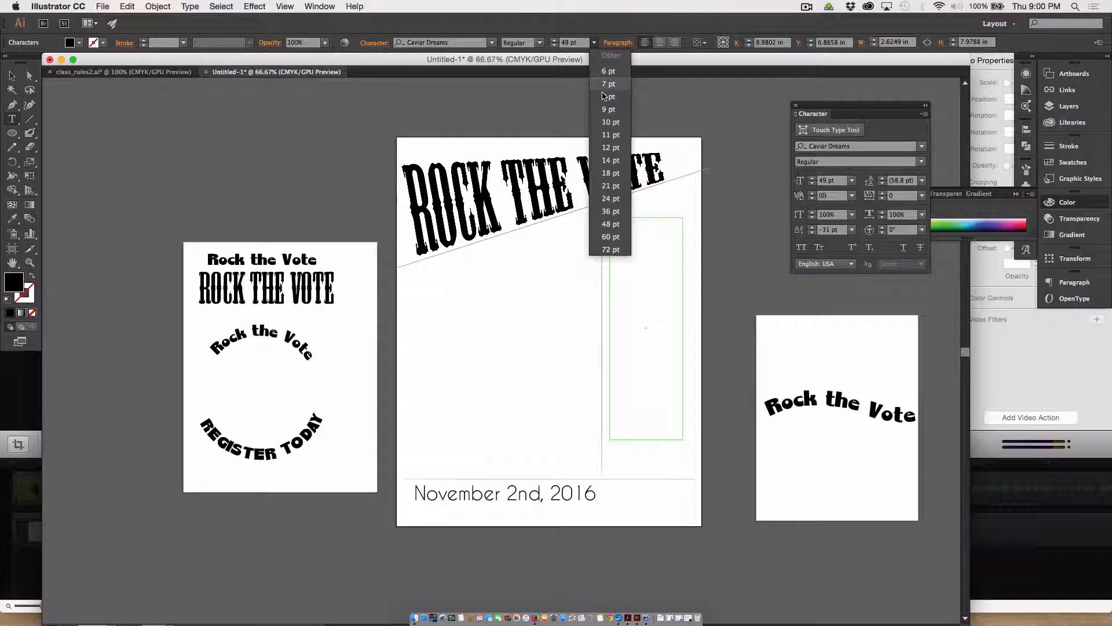
{"action": "left_click", "coordinate": [611, 172]}
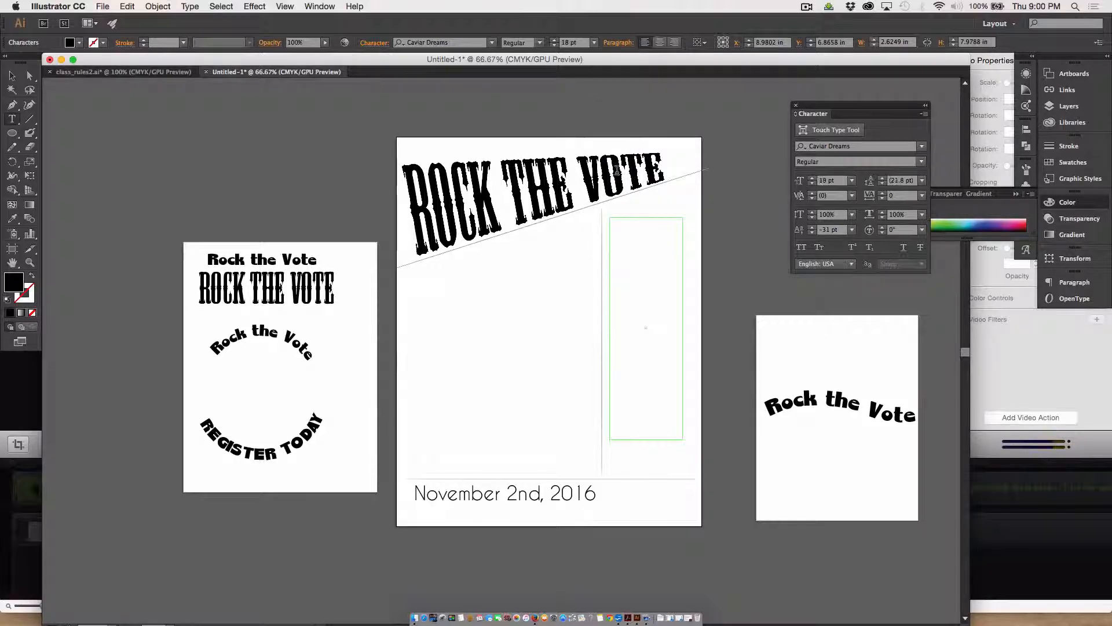
{"action": "left_click", "coordinate": [188, 7]}
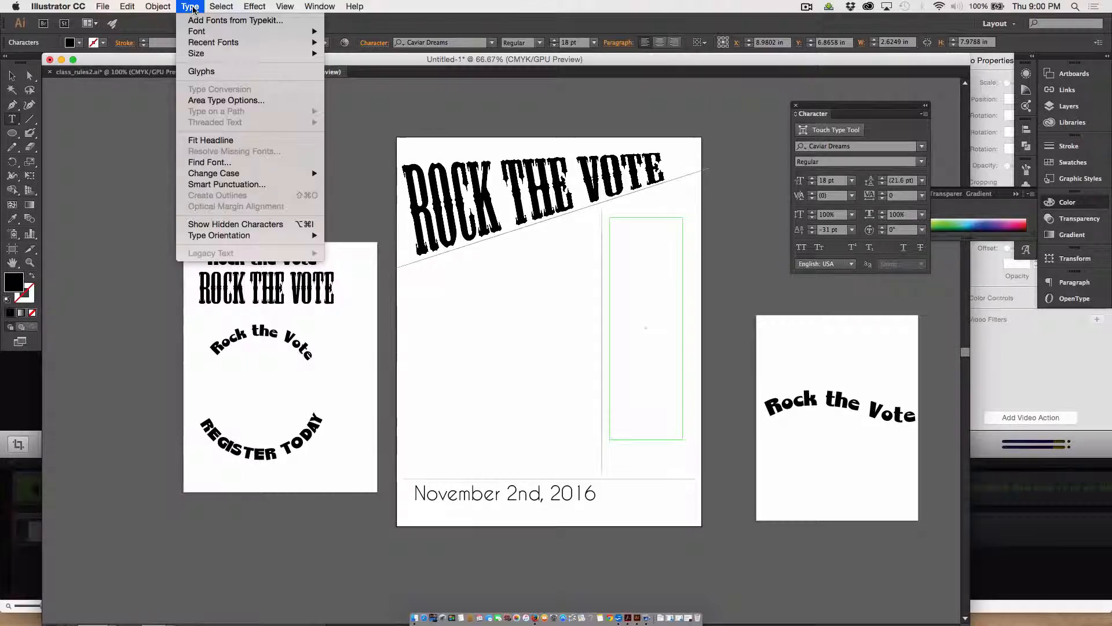
{"action": "mouse_move", "coordinate": [225, 100]}
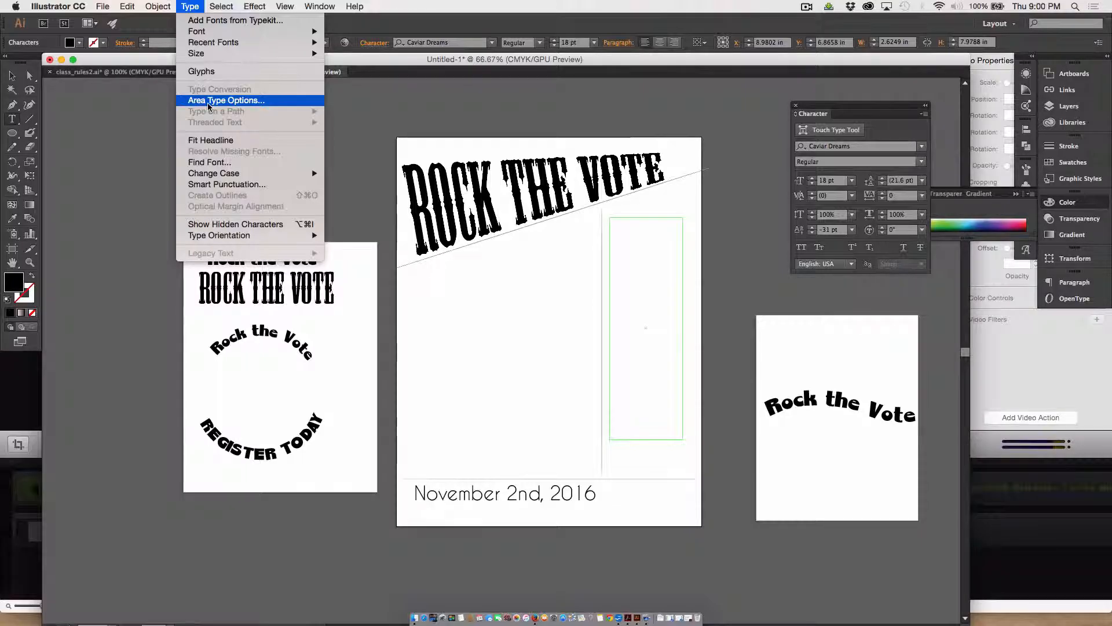
{"action": "left_click", "coordinate": [226, 100]}
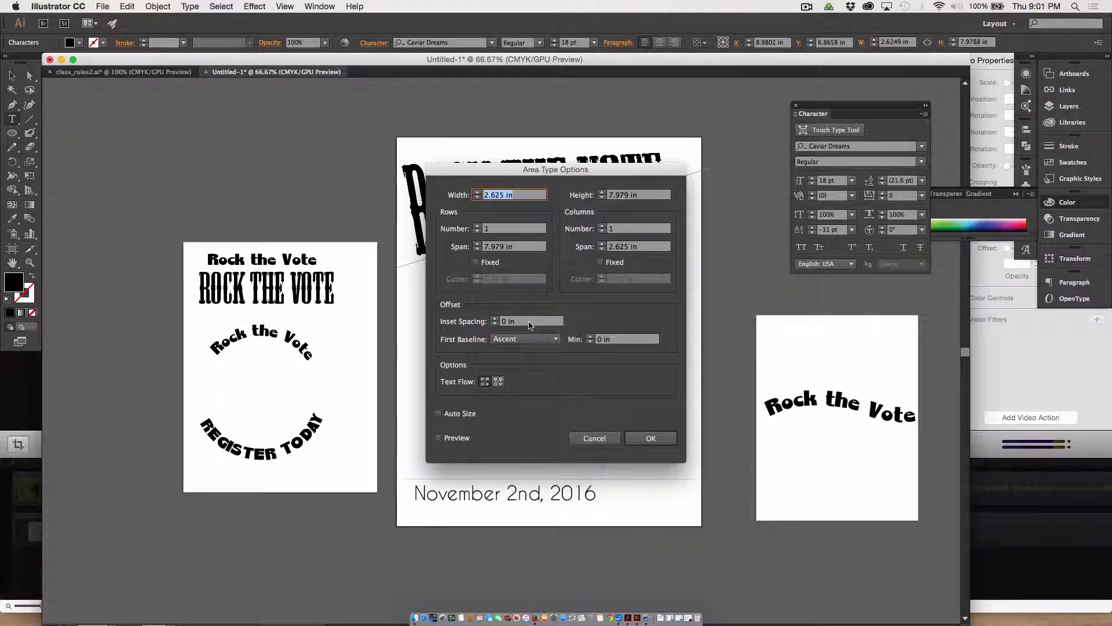
{"action": "mouse_move", "coordinate": [598, 421]}
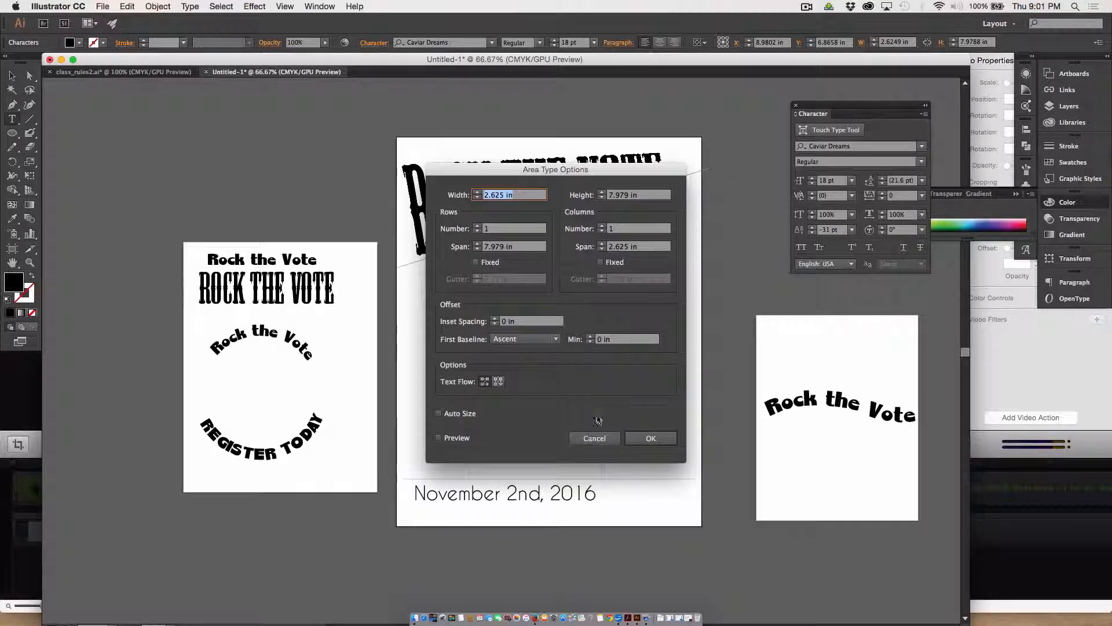
{"action": "left_click", "coordinate": [651, 438]}
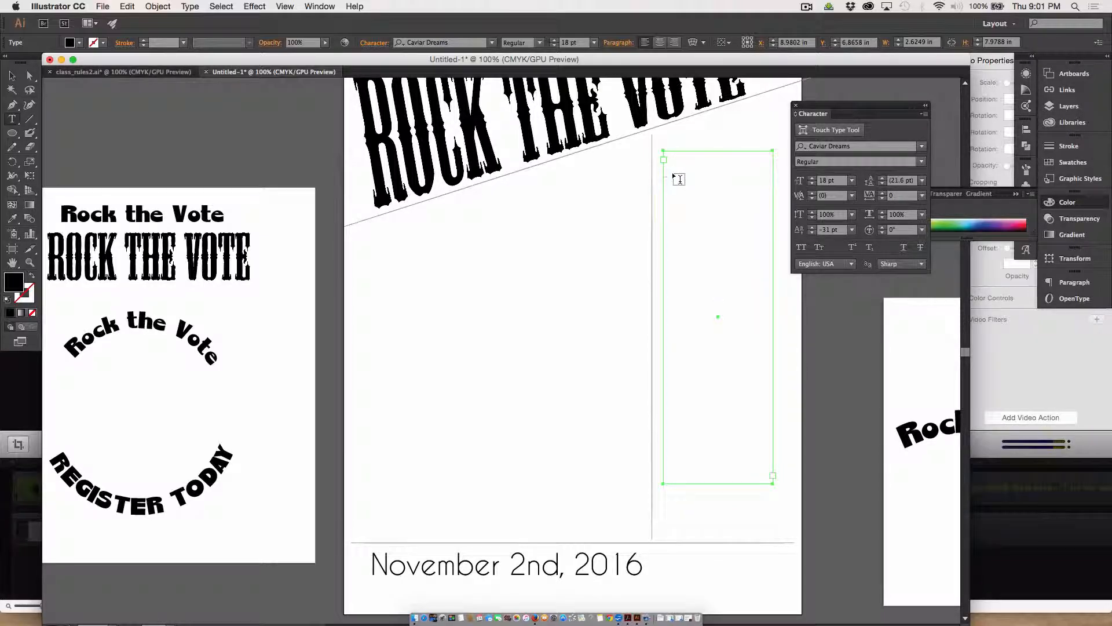
Make the tall right-column rectangle an area-type text box, dismissing the path warning.
{"action": "type", "text": "ASD"}
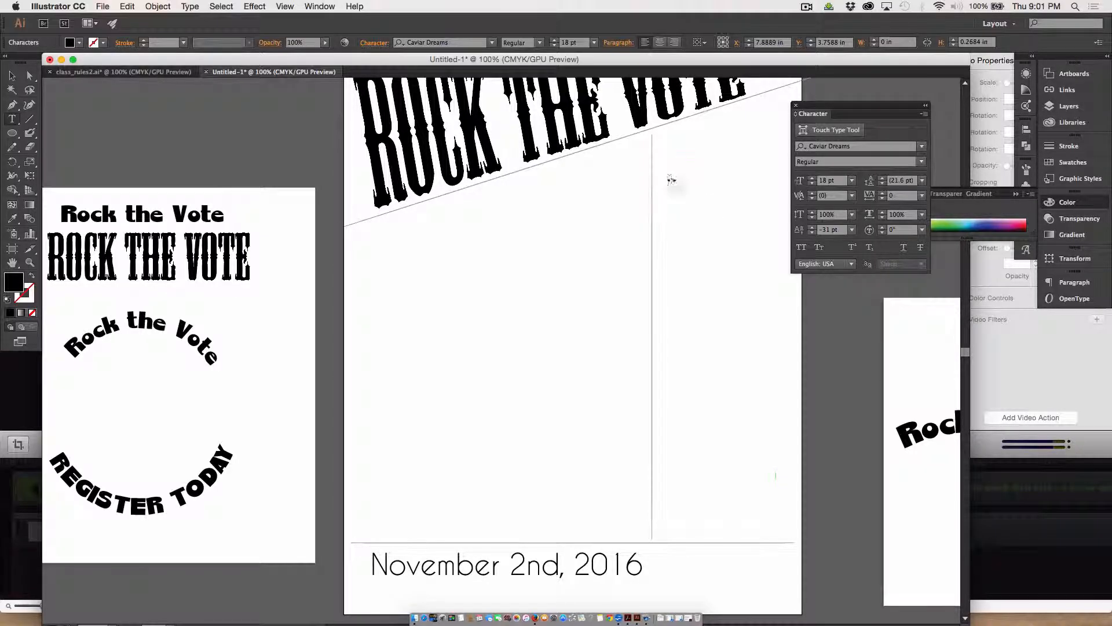
{"action": "type", "text": "ADSA"}
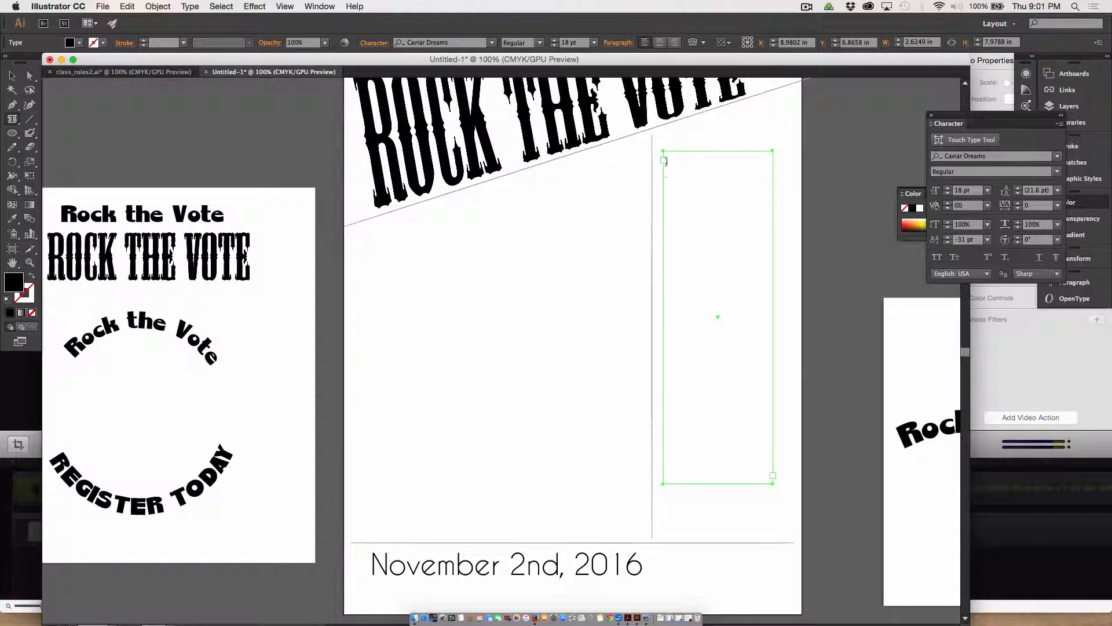
{"action": "mouse_move", "coordinate": [696, 180]}
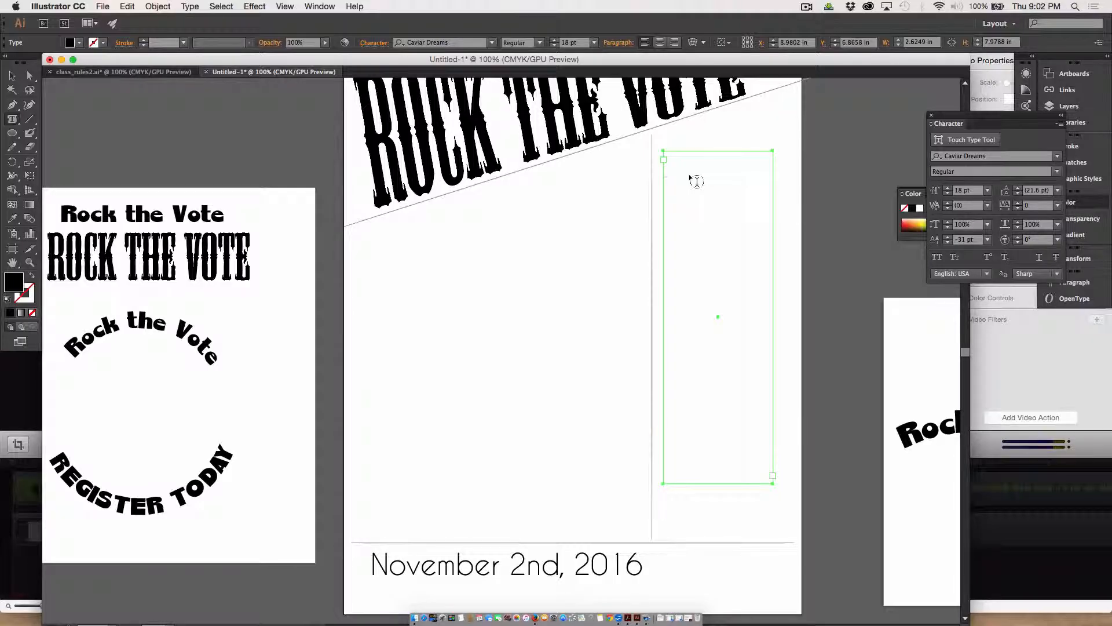
{"action": "left_click", "coordinate": [695, 181]}
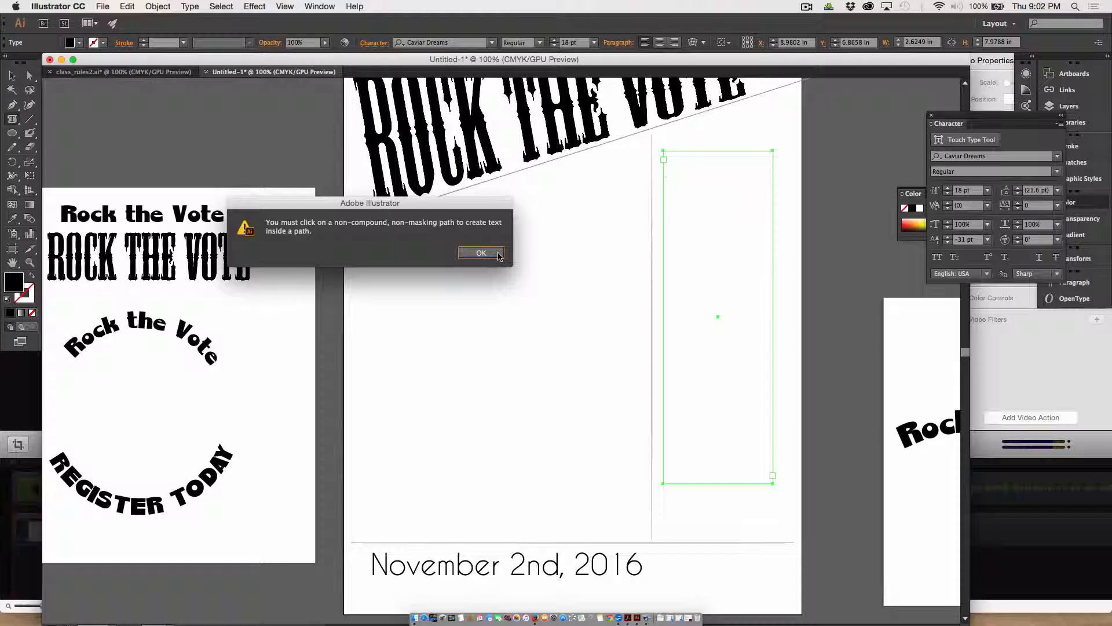
{"action": "left_click", "coordinate": [480, 252]}
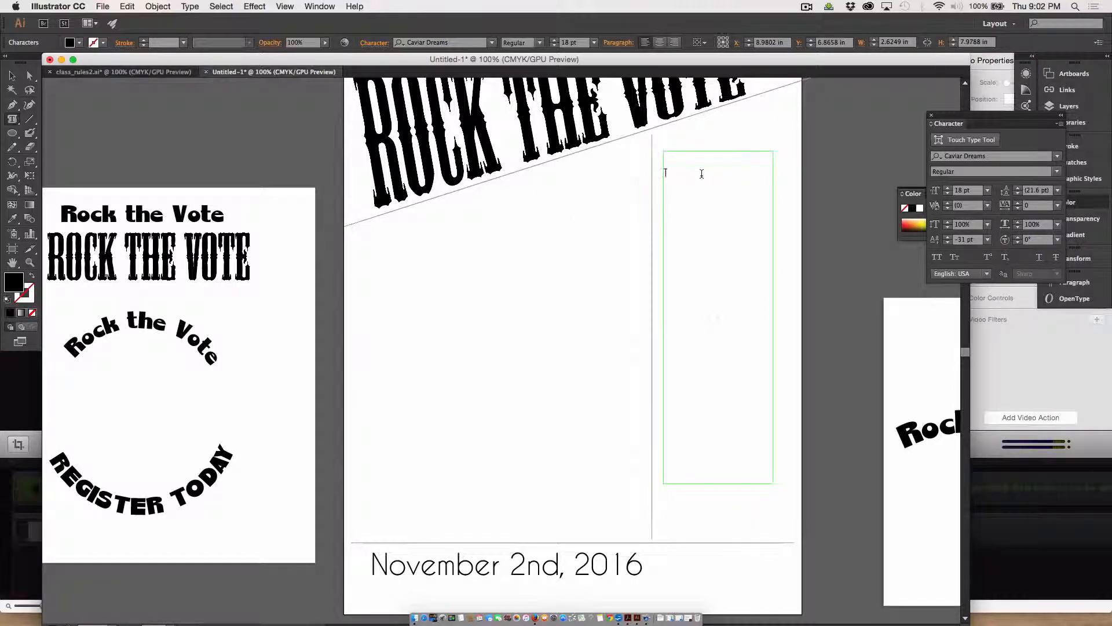
Type 'THE TIME IS NOW DO NOT DELAY! THIS IS YOUR CHANCE TO MAKE A DIFFERENCE' into the box.
{"action": "type", "text": "THE TIME"}
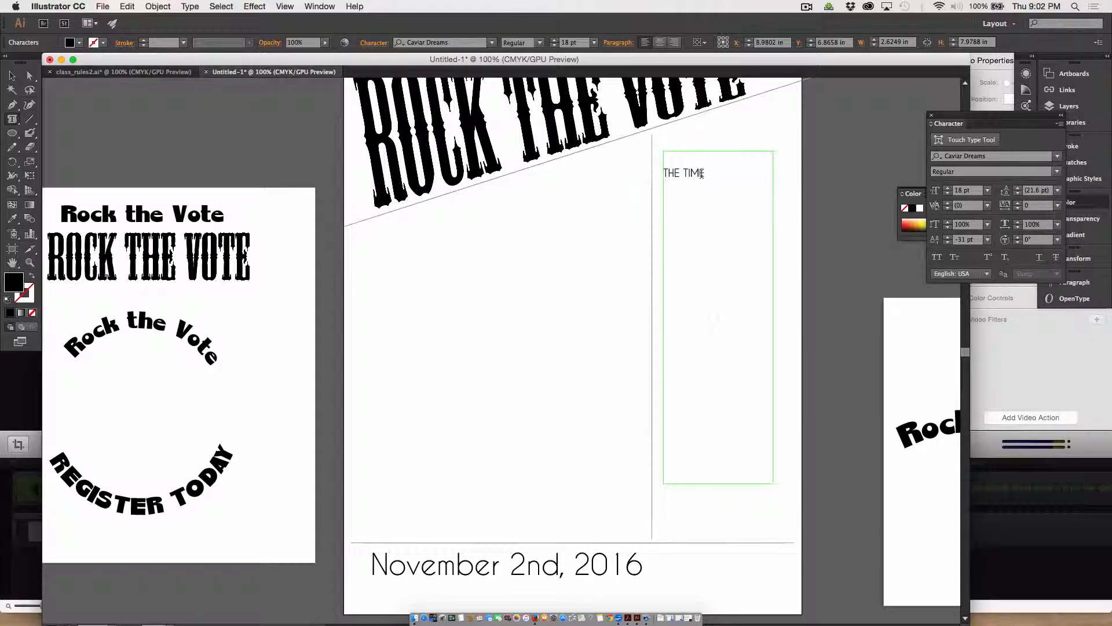
{"action": "type", "text": "IS NOW"}
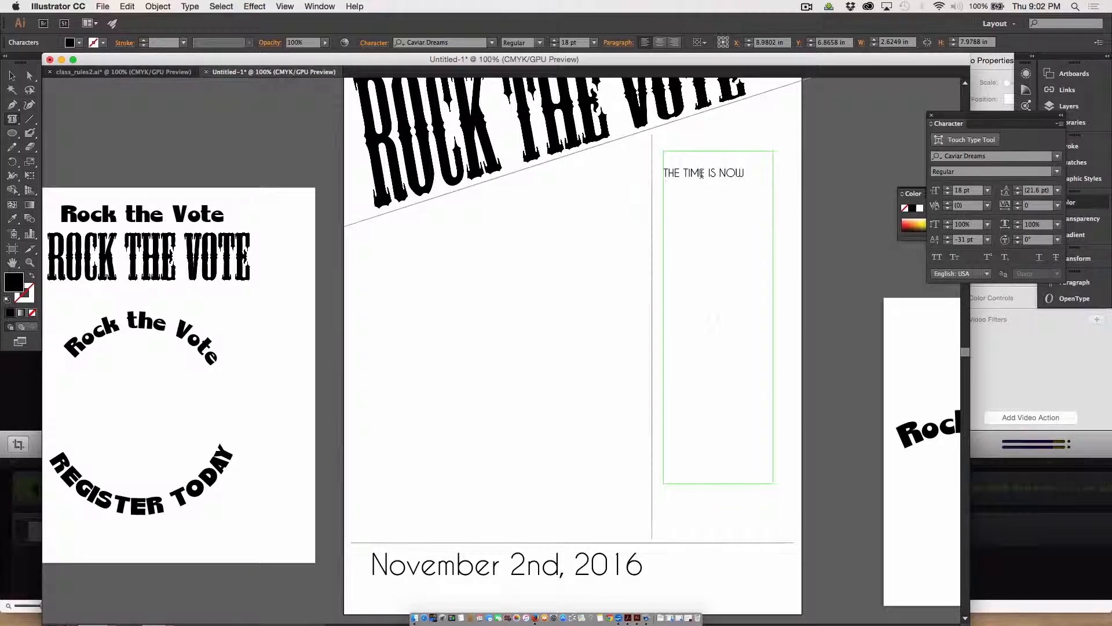
{"action": "type", "text": "DO"}
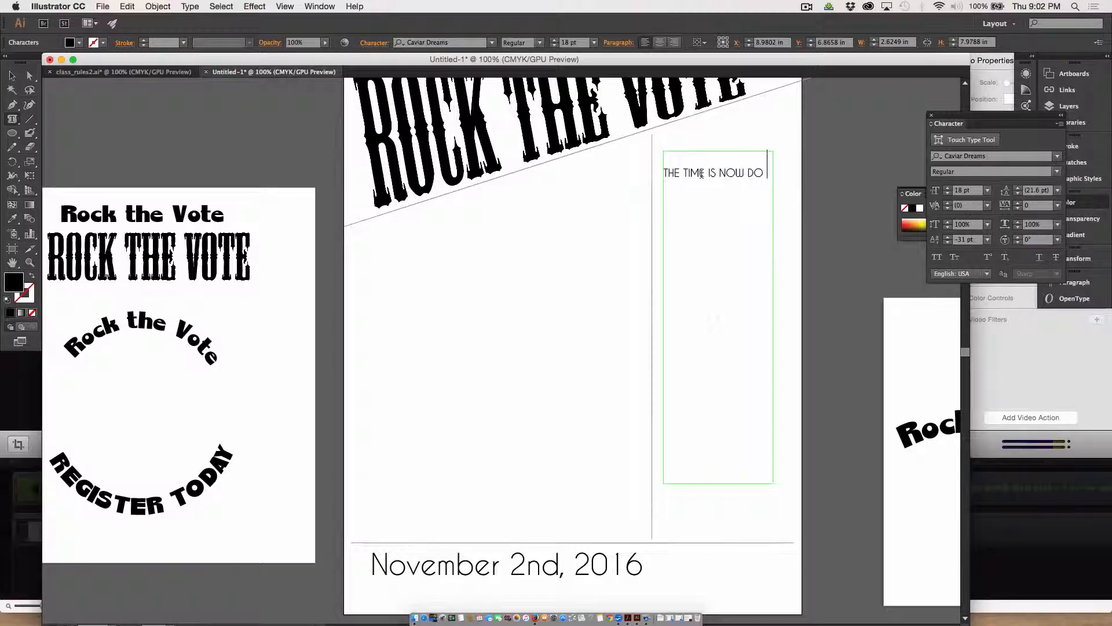
{"action": "type", "text": "NOT DE"}
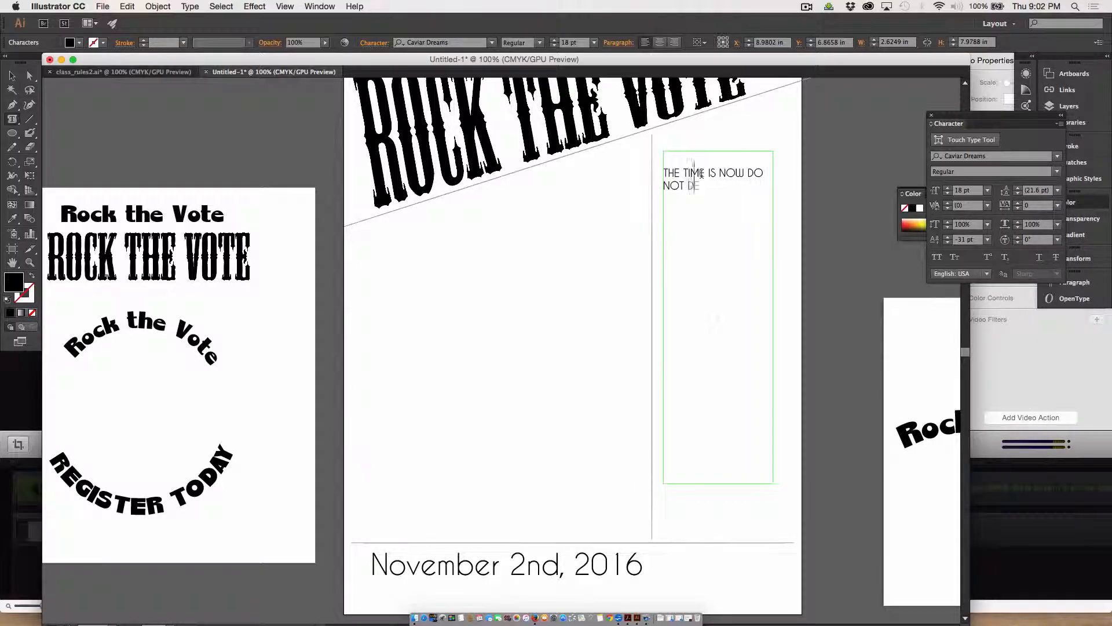
{"action": "type", "text": "LAY"}
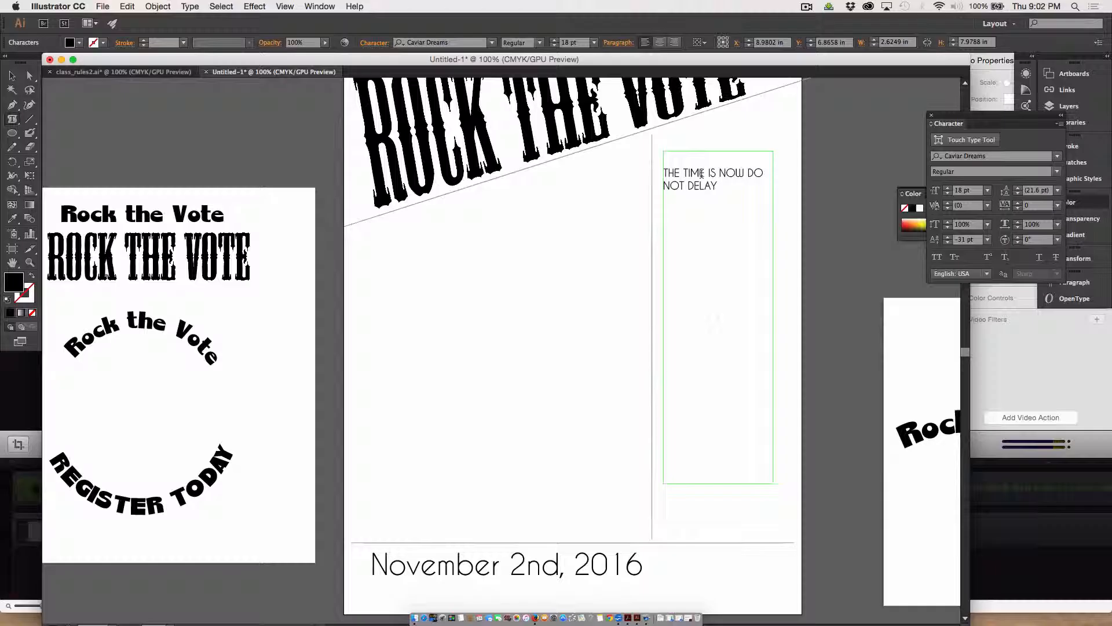
{"action": "type", "text": "!"}
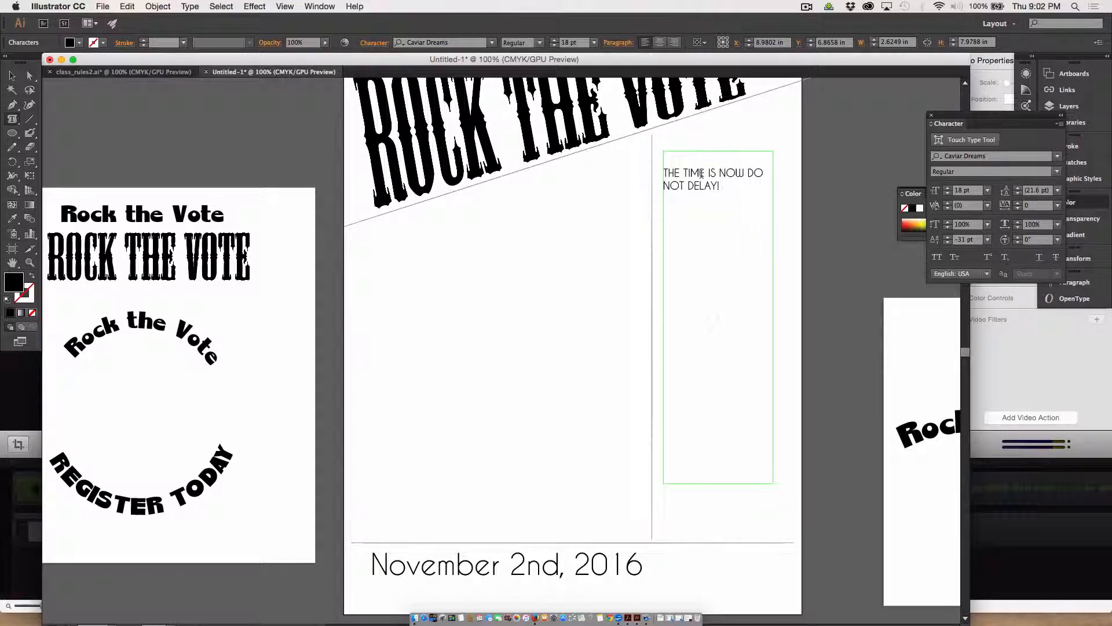
{"action": "type", "text": "THIS IS YOU"}
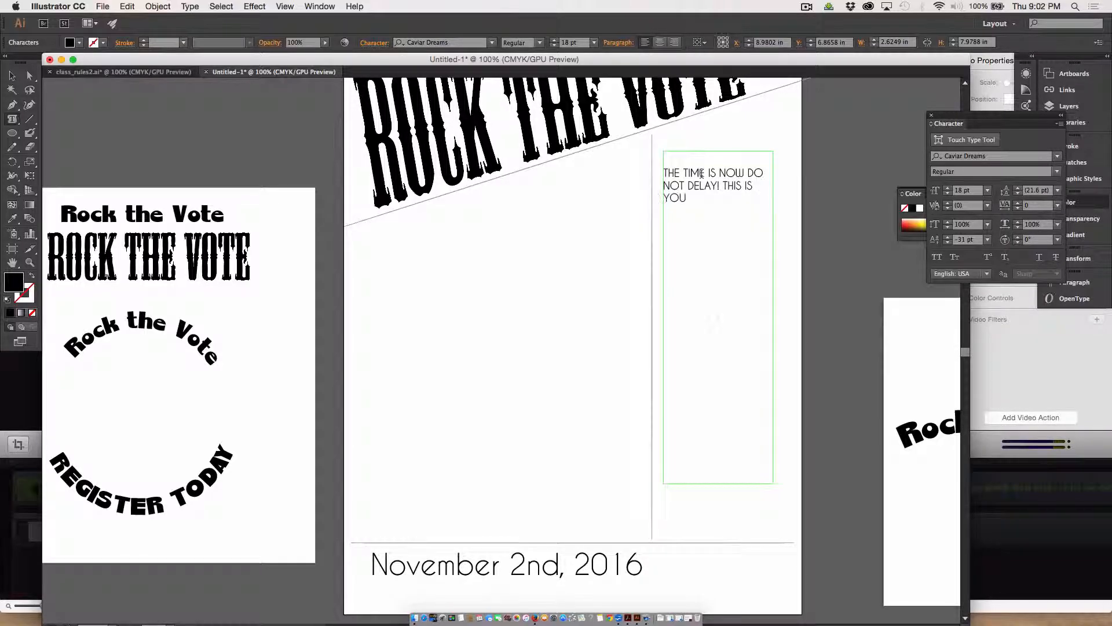
{"action": "type", "text": "YOUR CHANCE TO"}
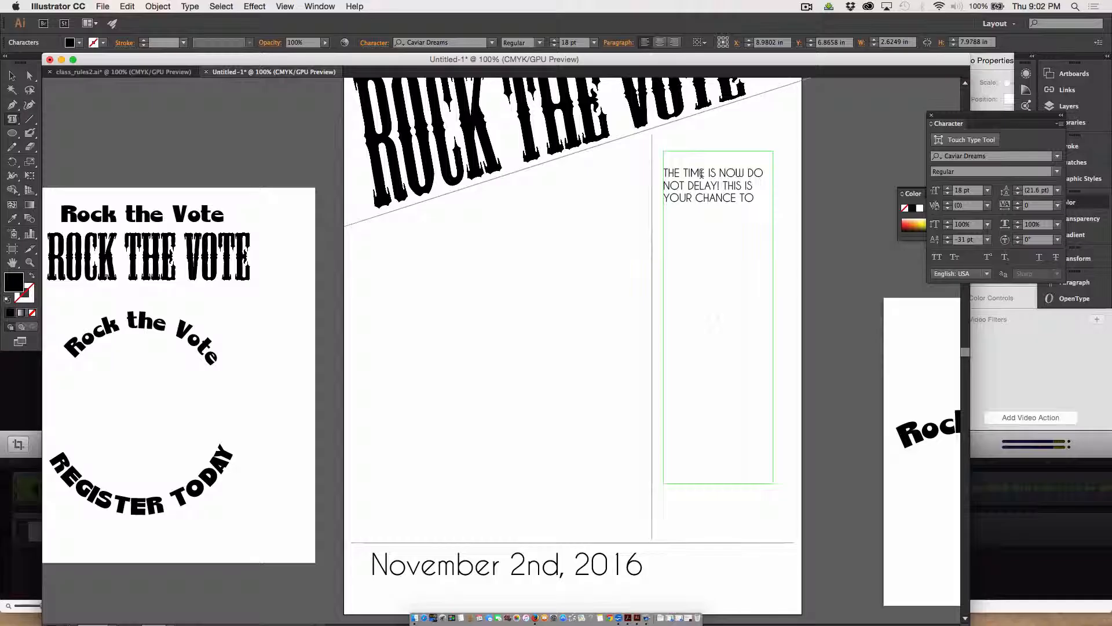
{"action": "type", "text": "MAK"}
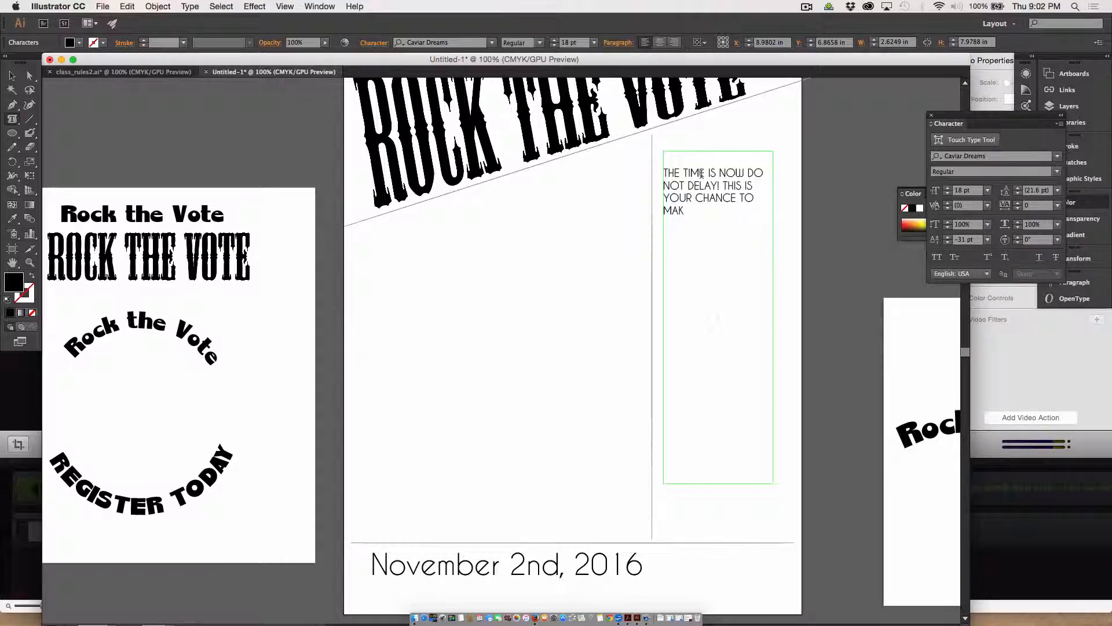
{"action": "type", "text": "E A DI"}
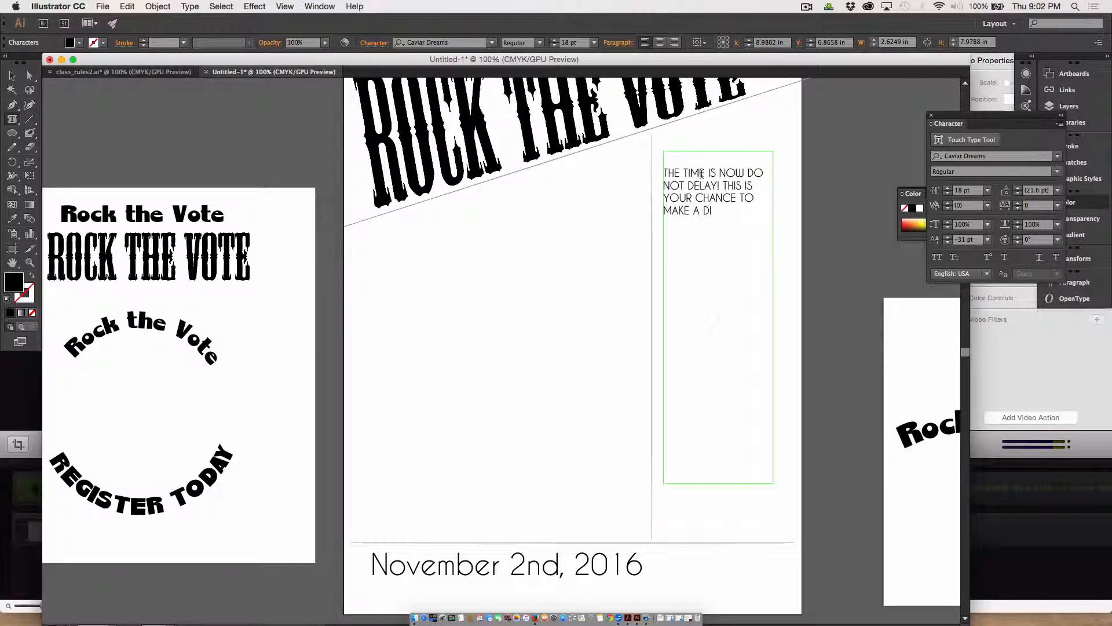
{"action": "type", "text": "FFERENCE."}
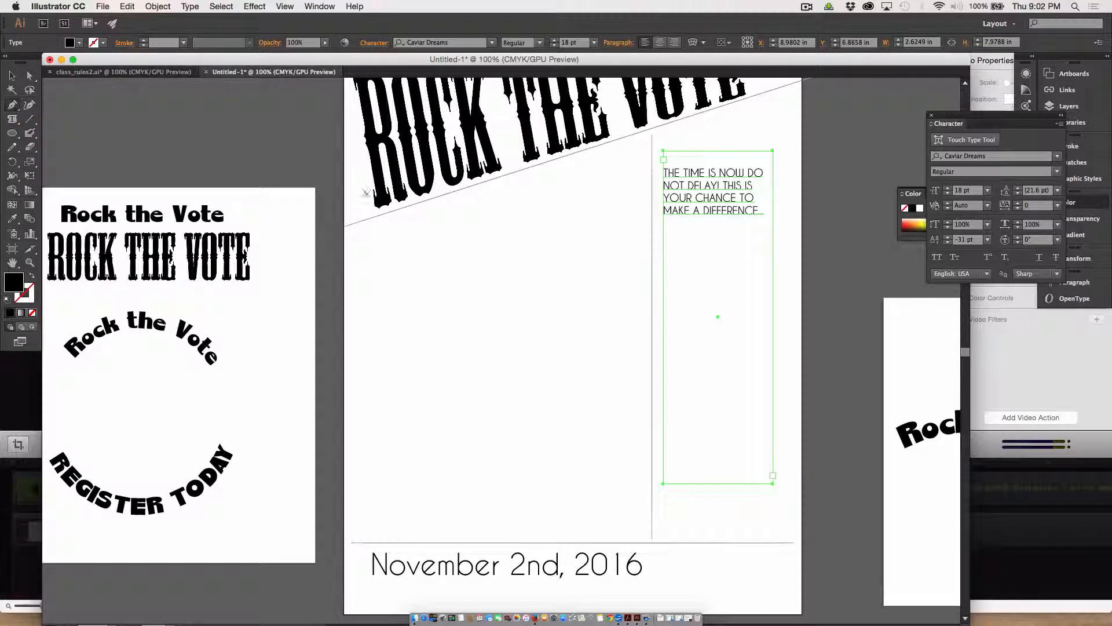
Draw a slanted parallelogram on the left and flow 'ASDF' filler text inside it.
{"action": "left_click_drag", "start_coordinate": [372, 247], "coordinate": [591, 186]}
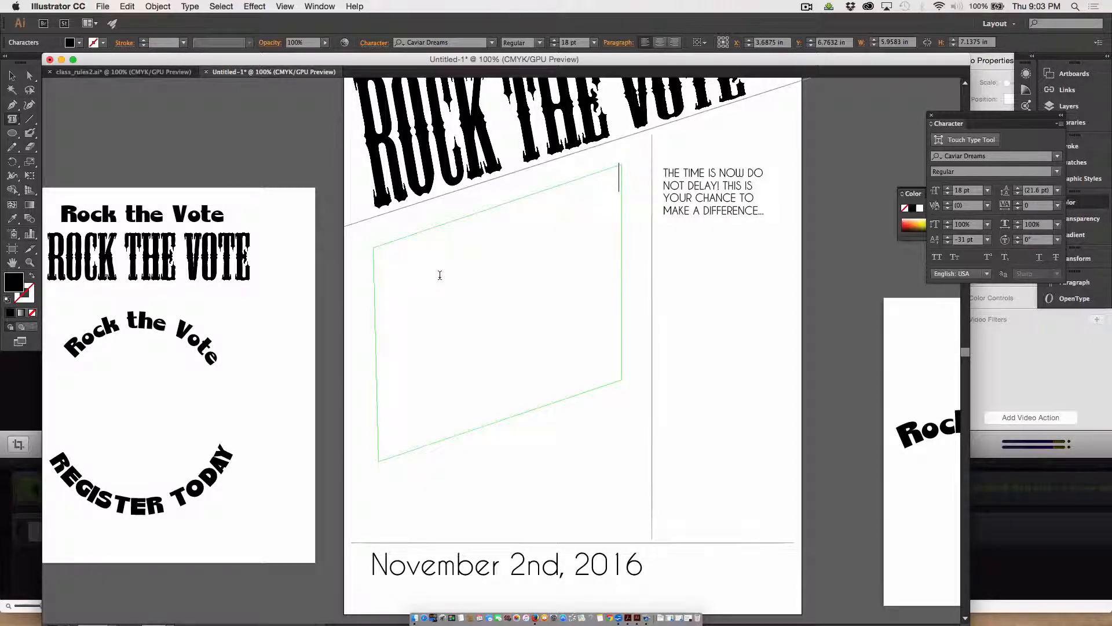
{"action": "type", "text": "ASDF ASDF ASDF ASDF ASDF"}
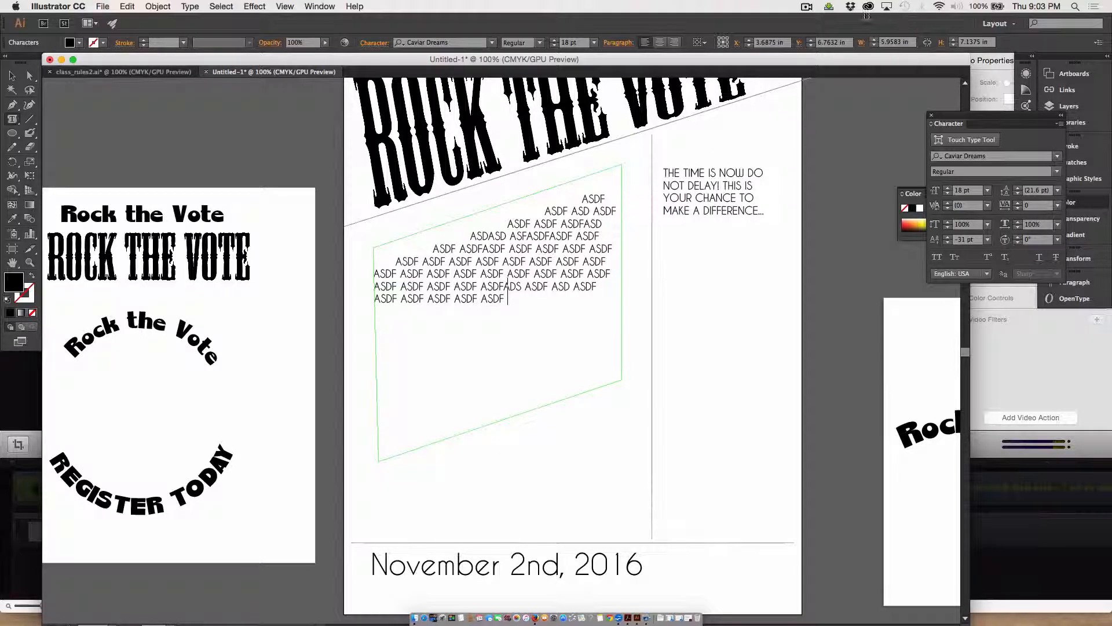
{"action": "left_click", "coordinate": [806, 8]}
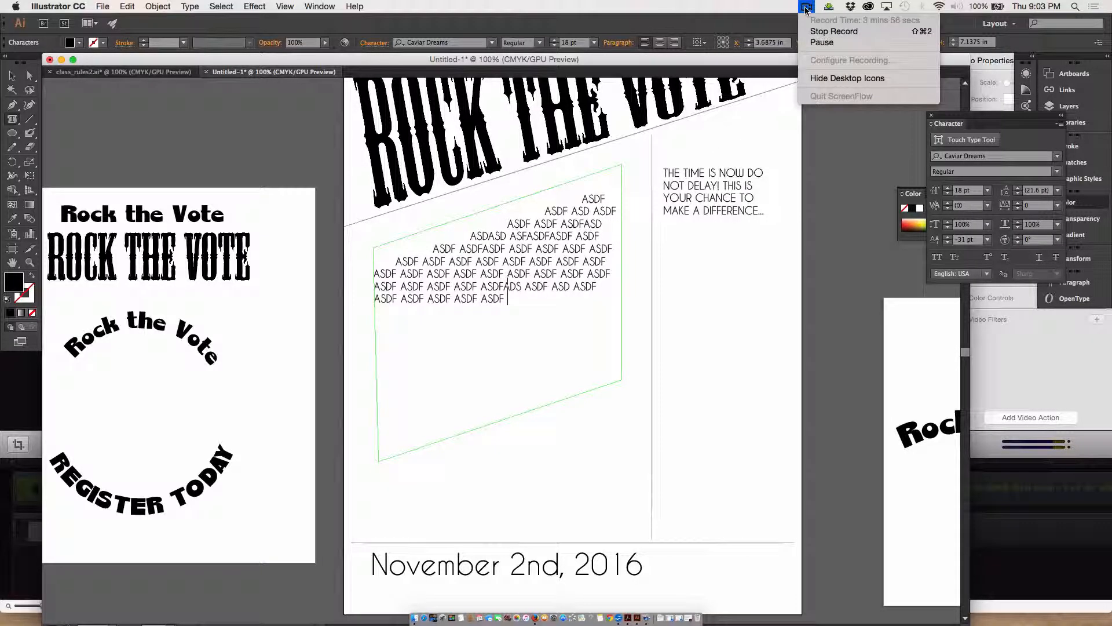